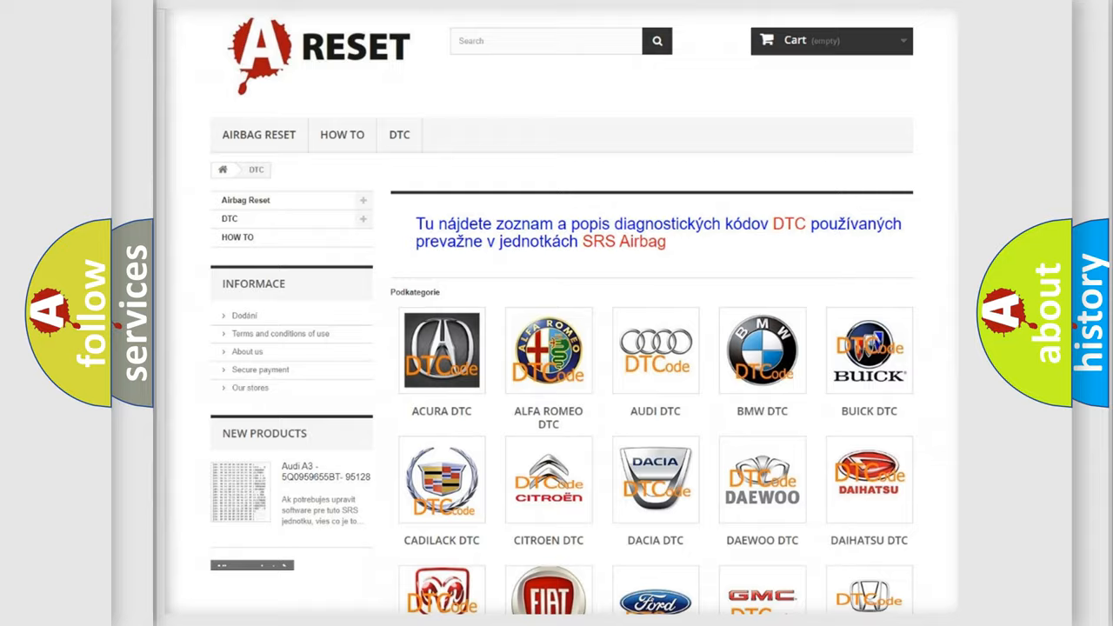
Select Jeep in the DTC brand list and browse its diagnostic trouble codes.
{"action": "scroll", "scroll_direction": "down", "scroll_amount": 3}
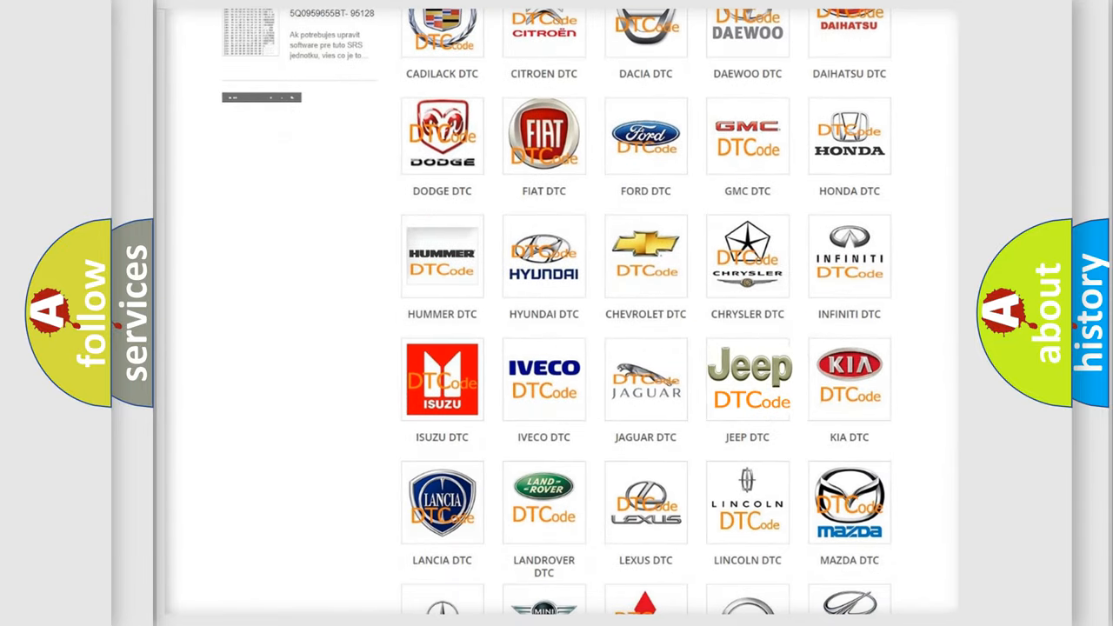
{"action": "left_click", "coordinate": [748, 380]}
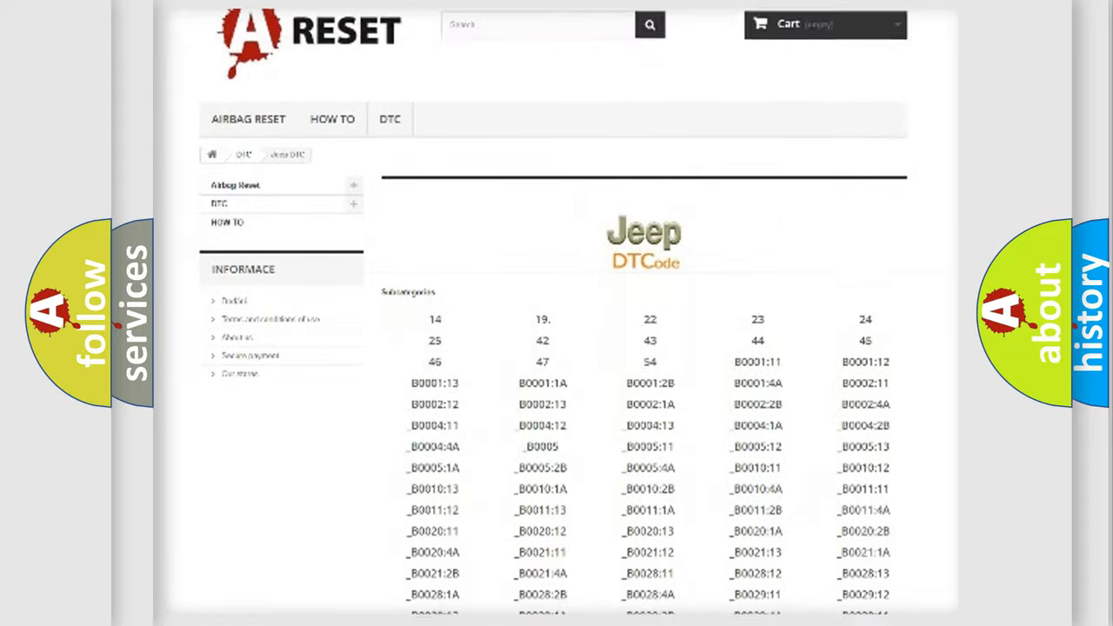
{"action": "scroll", "scroll_direction": "down", "scroll_amount": 3}
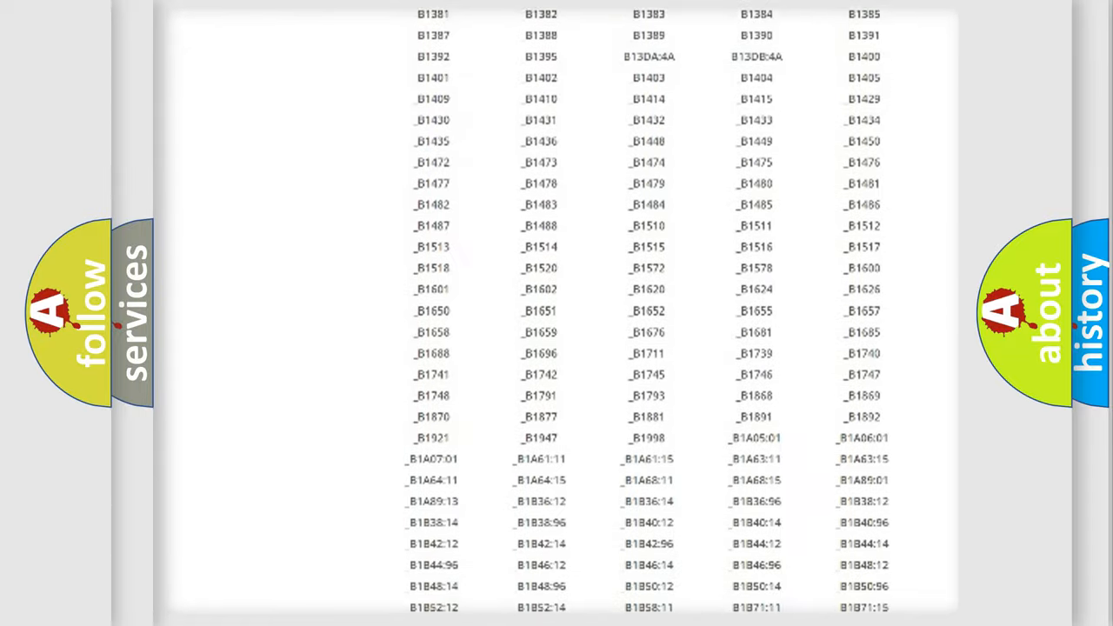